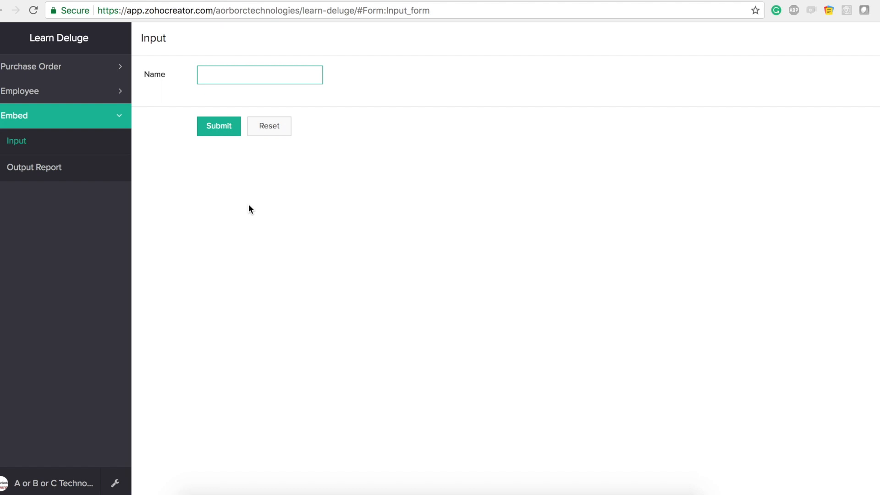
Submit the name Ruben, check it in the Output Report, and return to the empty Input form
click(259, 74)
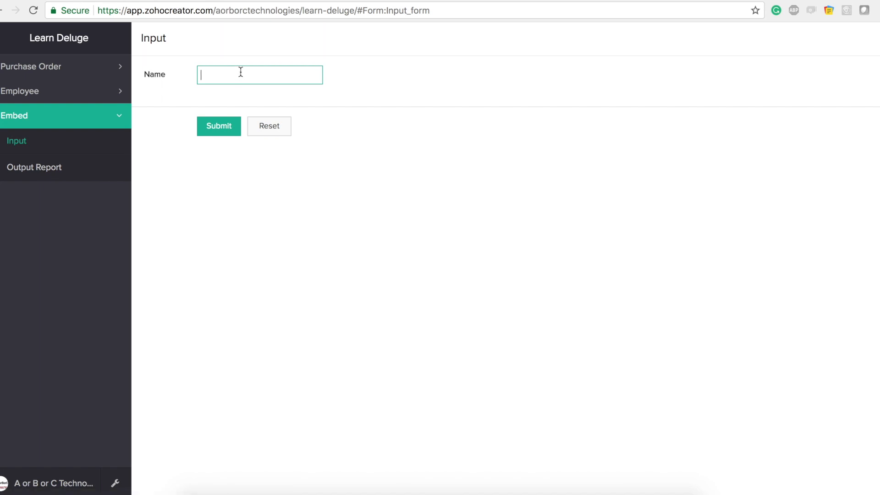
text(Ruben)
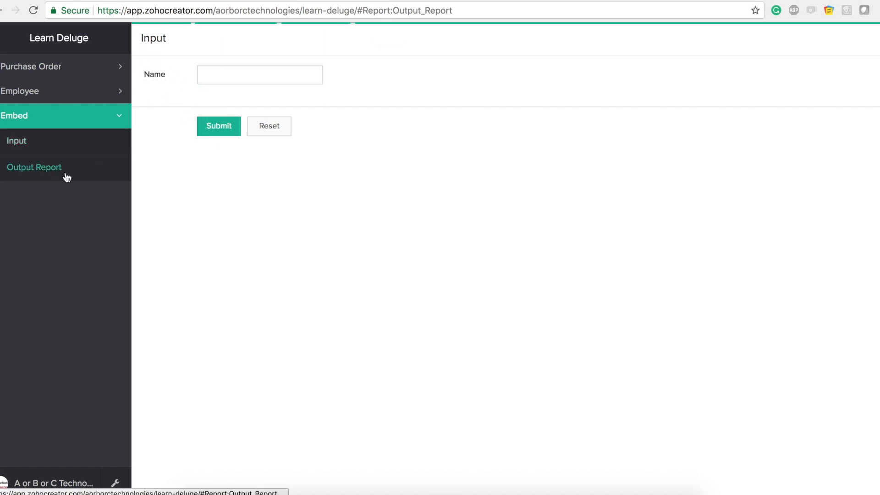
click(34, 166)
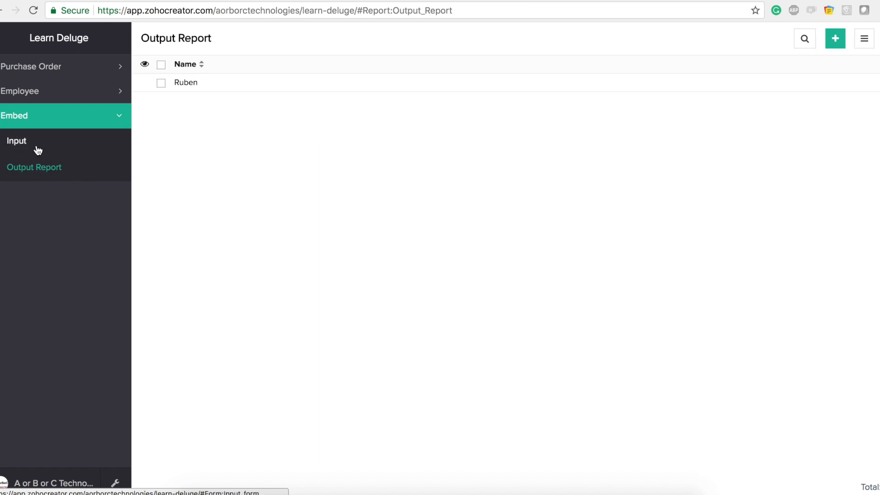
click(22, 142)
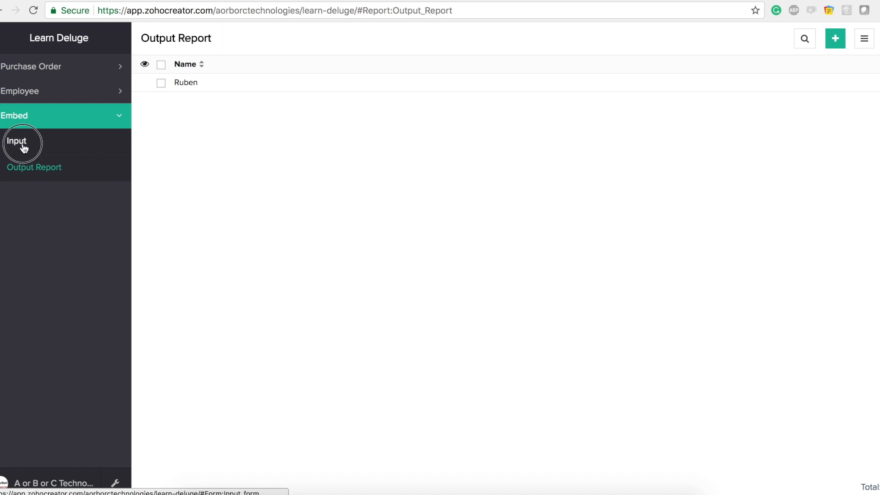
click(17, 141)
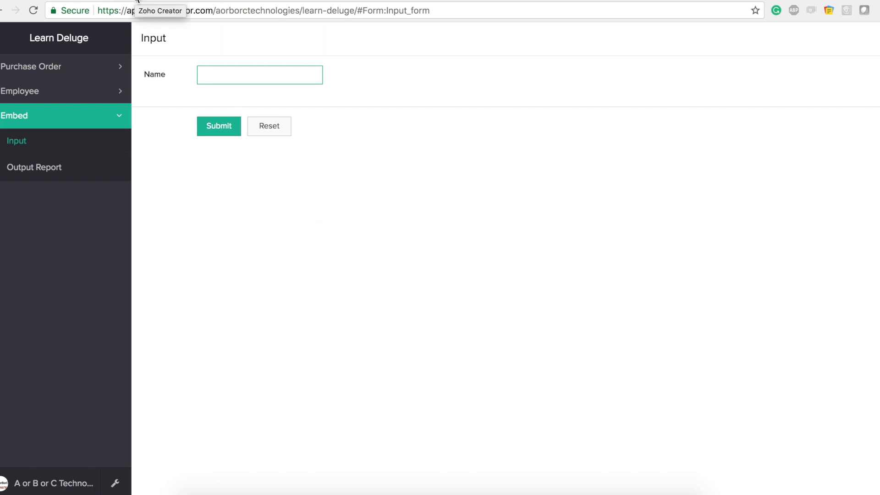
Publish the Input form to get its embed iframe code beside a live preview
click(260, 75)
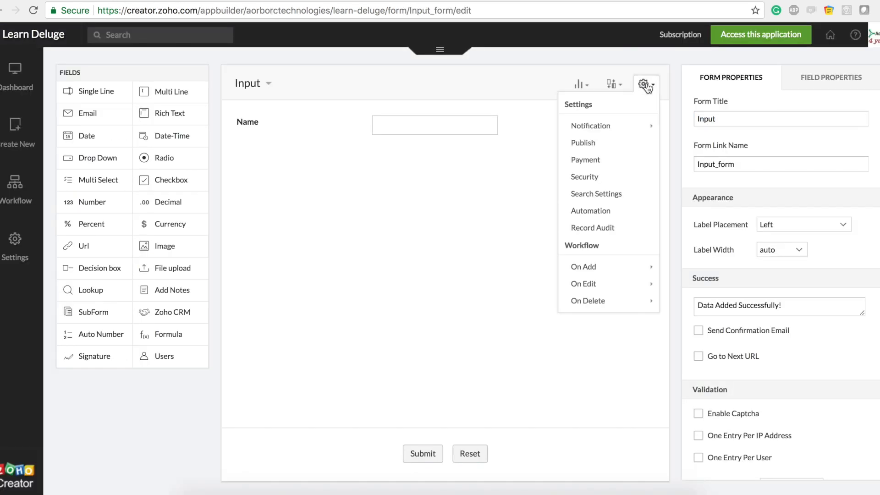
click(583, 143)
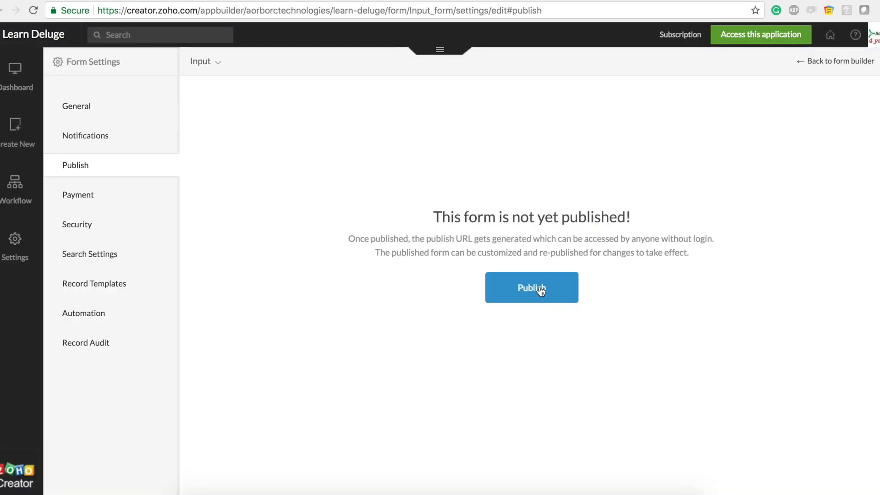
click(531, 286)
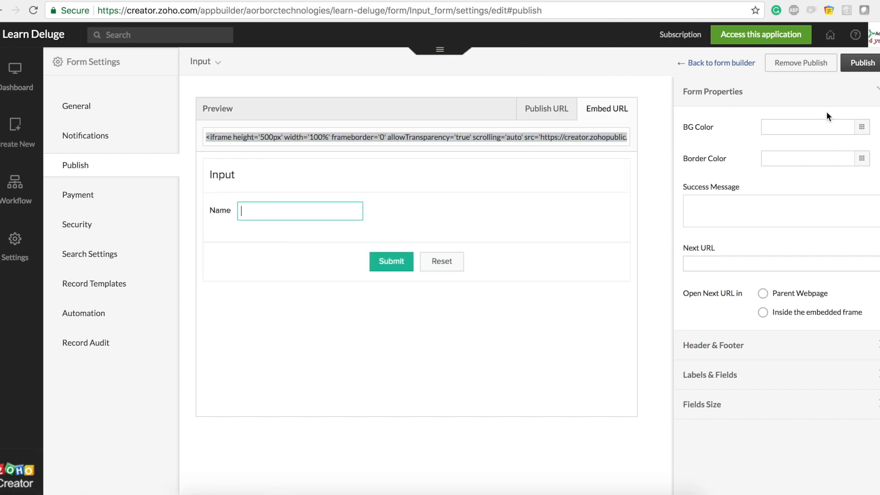
mouse_move(709, 163)
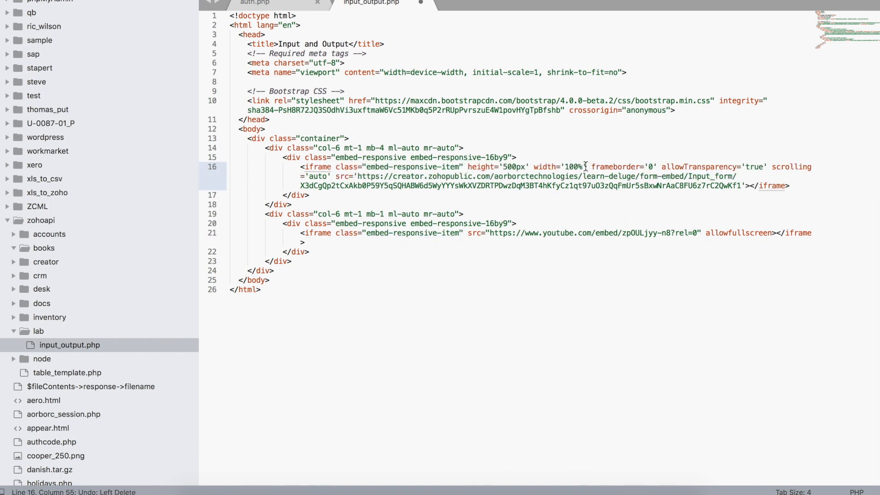
Remove the form iframe's height and width and add <!-- Form --> and <!-- Report --> comments
key(Backspace)
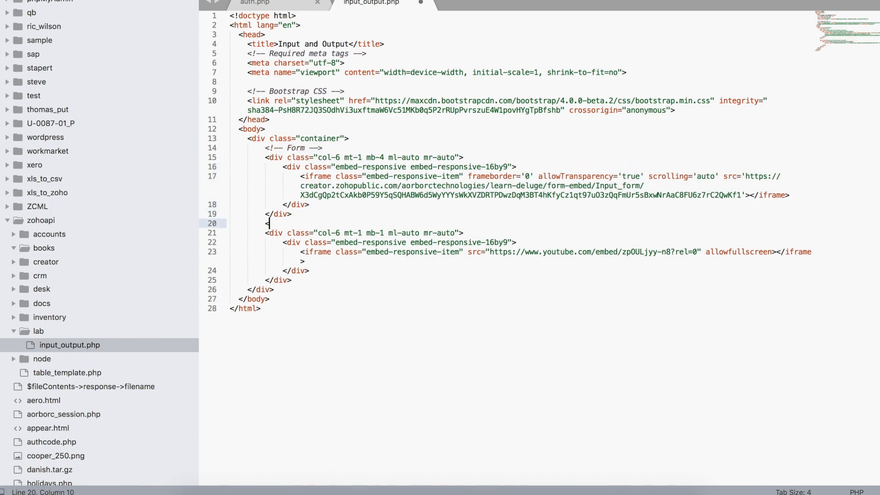
text(<!-- Report -->)
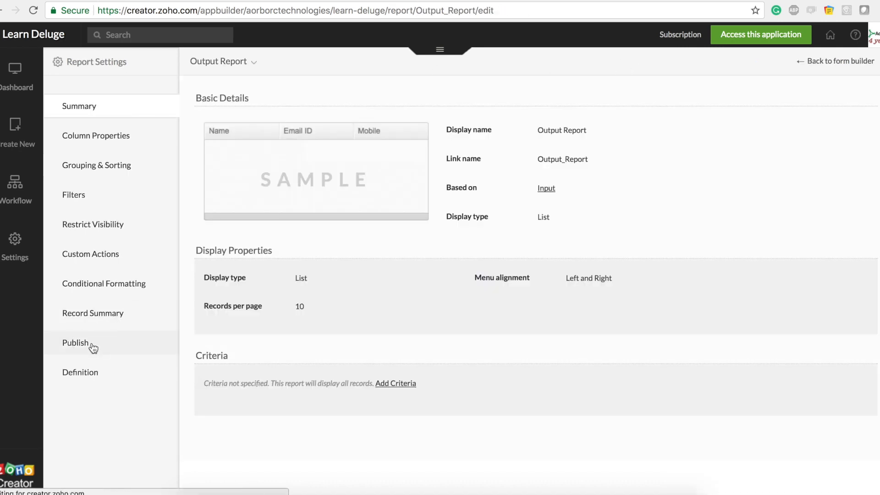
Show the Publish settings for the Output Report
click(75, 342)
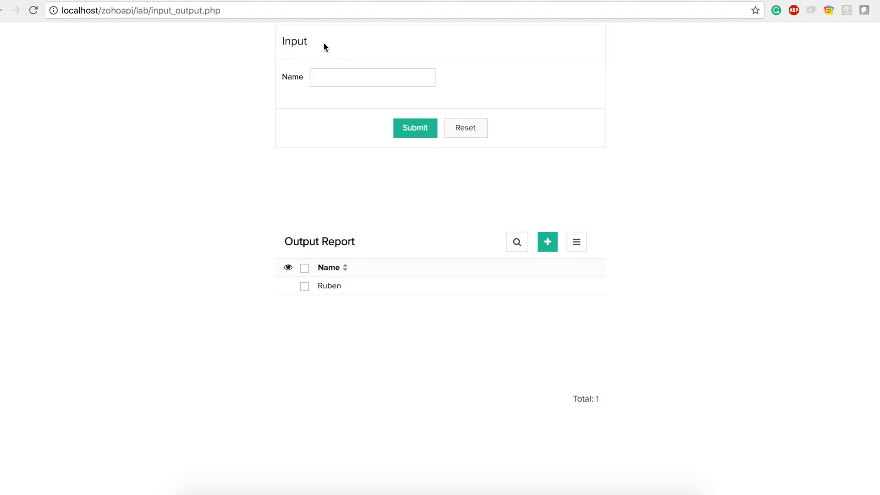
mouse_move(360, 109)
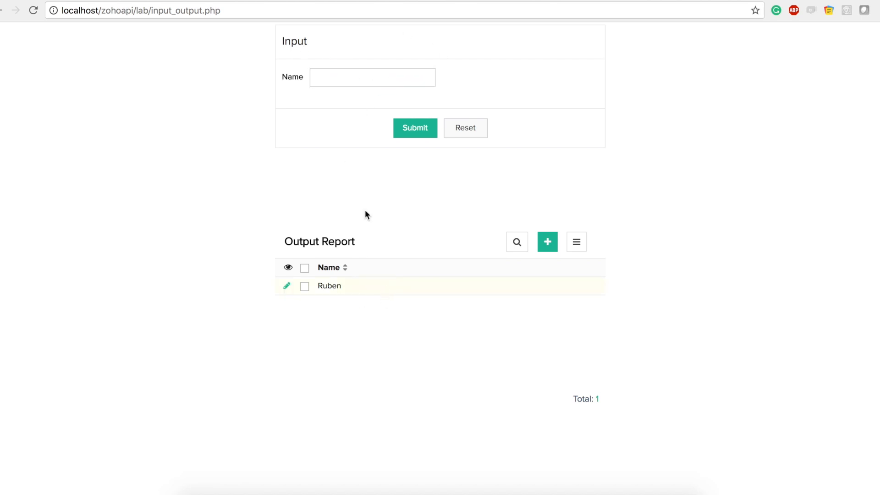
Submit Jimmy through the local page and reload the report frame so it lists Jimmy with Ruben
text(Jimmy)
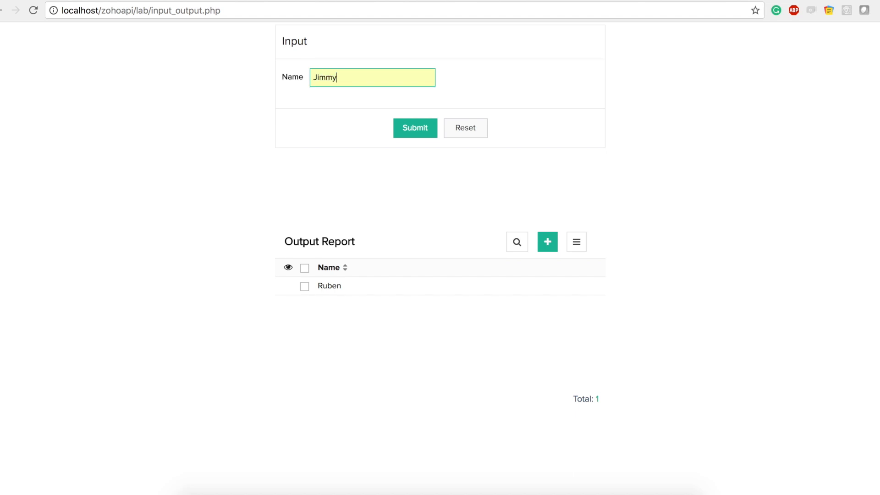
click(415, 128)
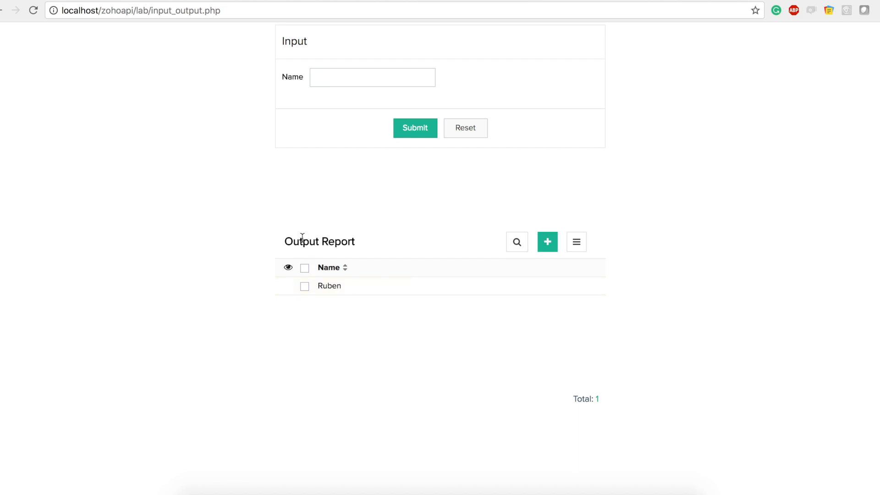
mouse_move(388, 224)
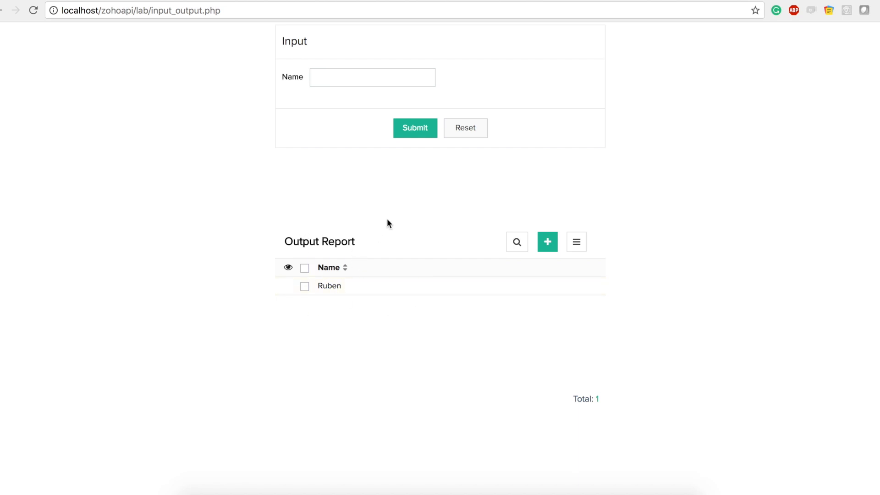
right_click(387, 224)
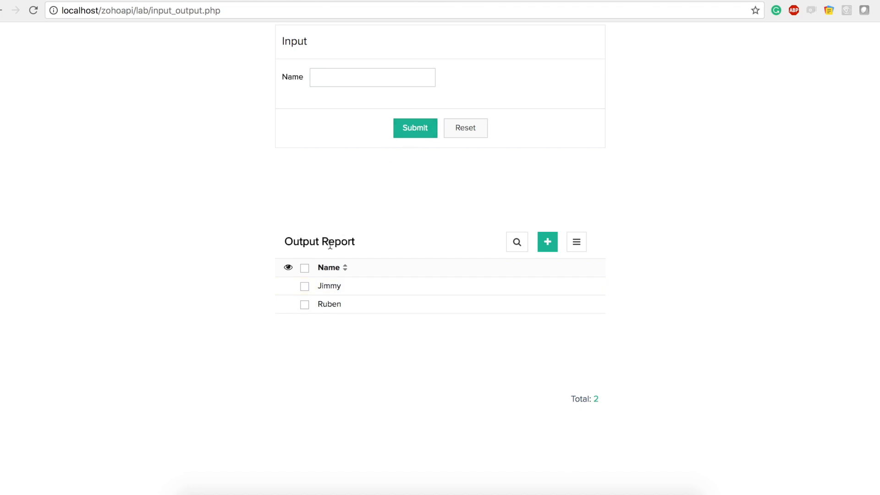
mouse_move(333, 244)
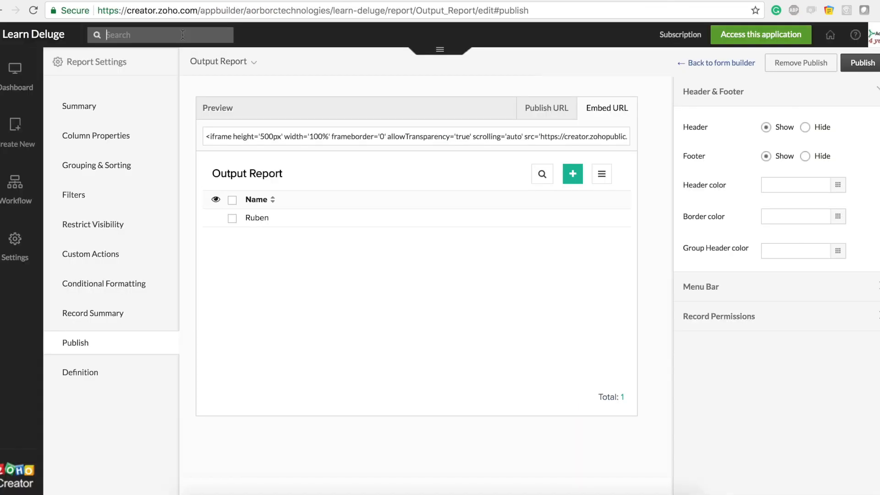
text(Input)
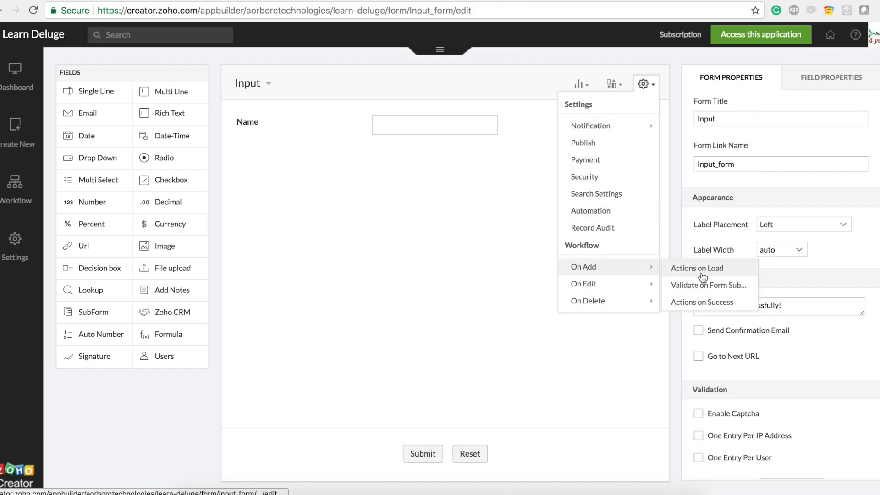
click(701, 302)
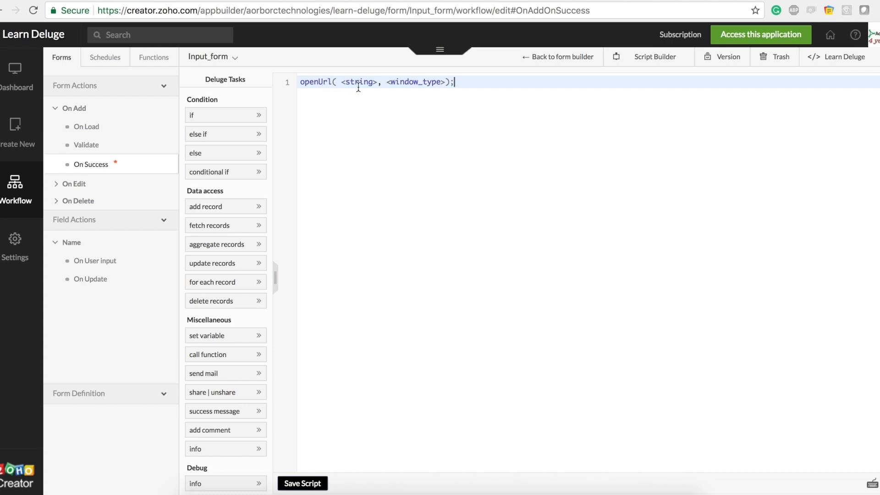
double_click(308, 10)
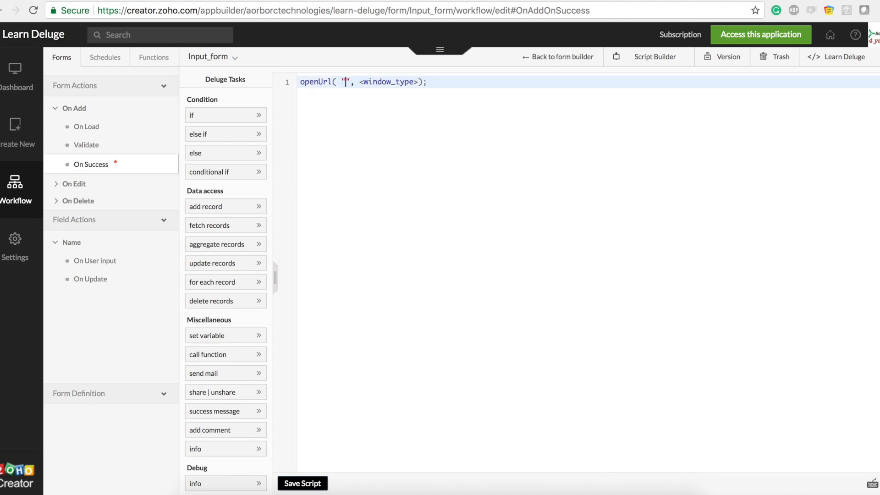
text(http://www.aorborc.com)
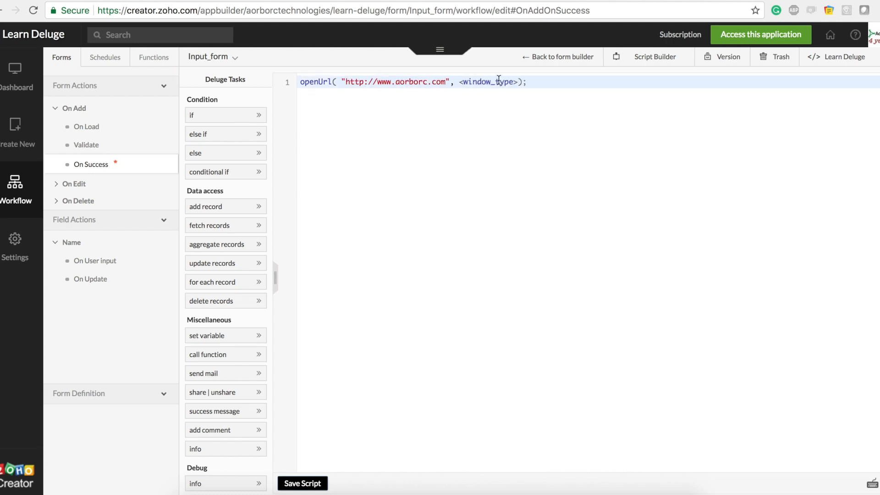
click(487, 81)
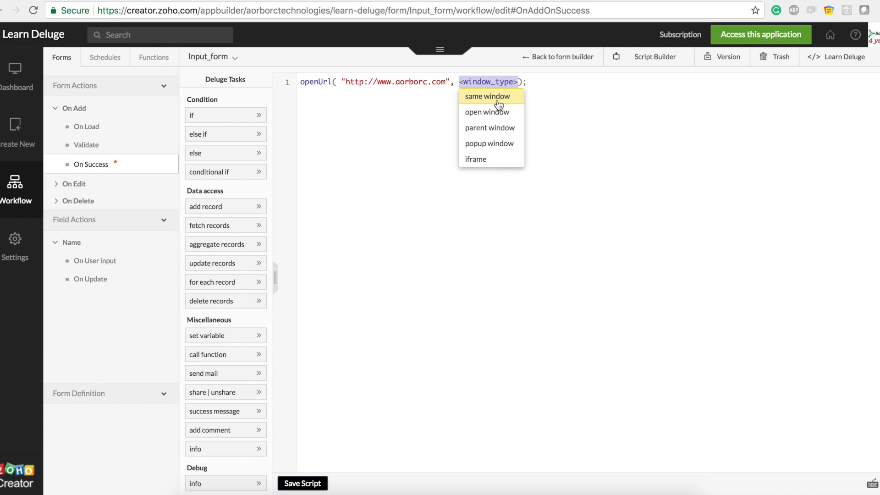
mouse_move(491, 112)
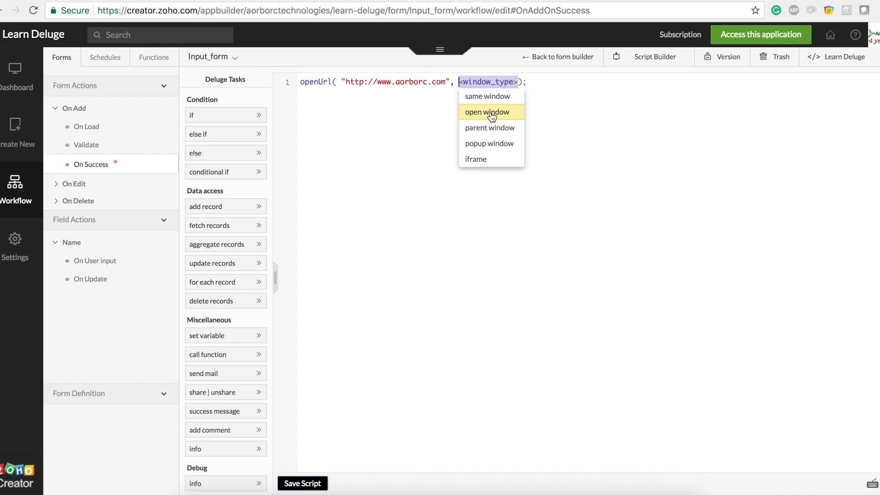
mouse_move(487, 135)
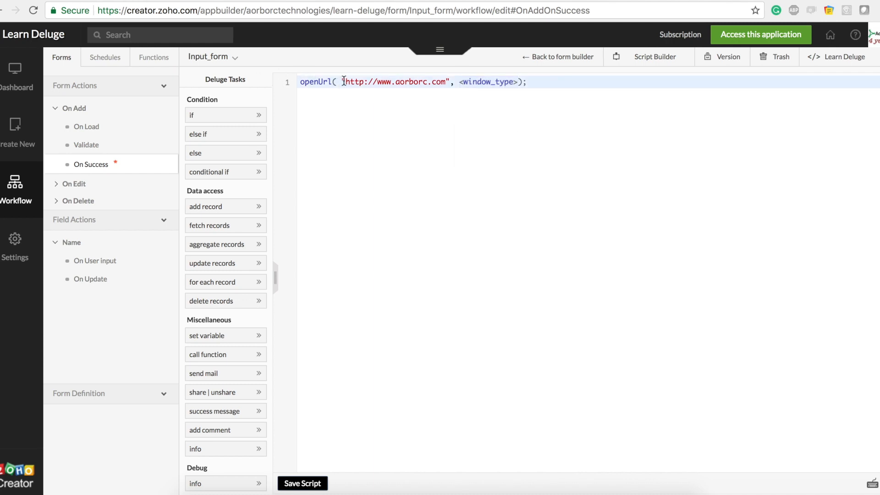
click(487, 82)
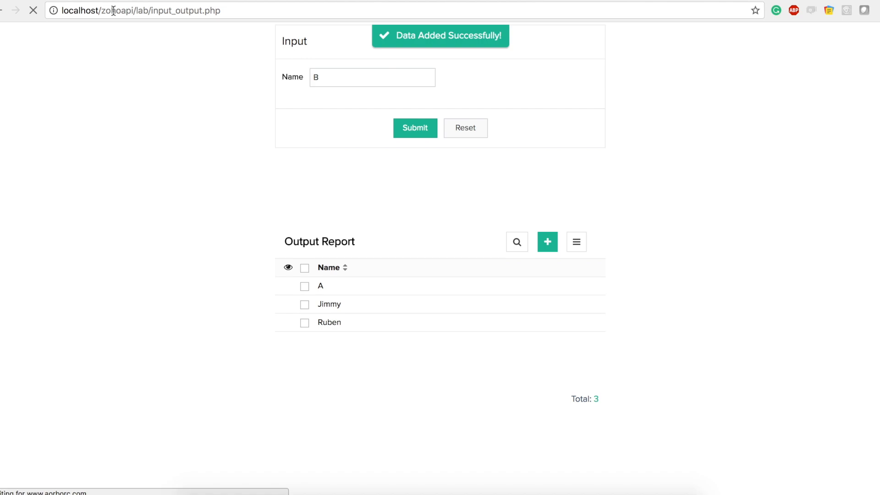
Submit B on the local page and reload so the embedded report lists four names
text(www.aorborc.com)
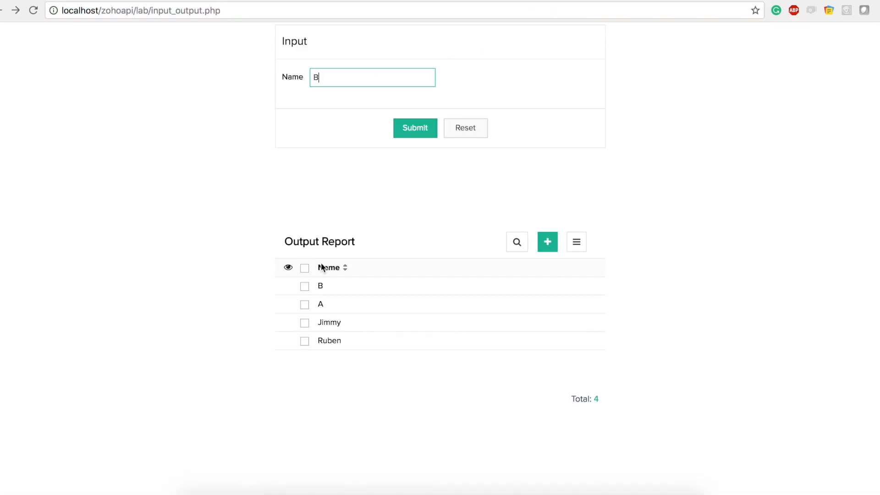
mouse_move(268, 296)
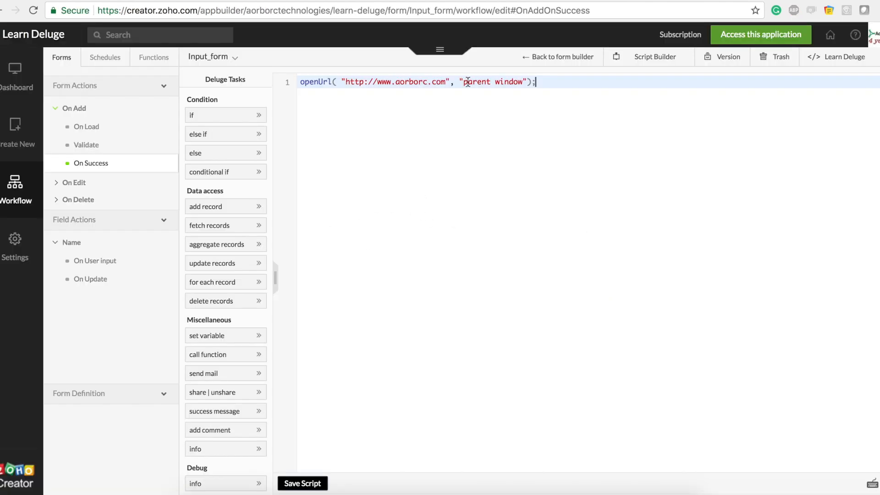
Make openUrl target an iframe named output and save the script
click(494, 82)
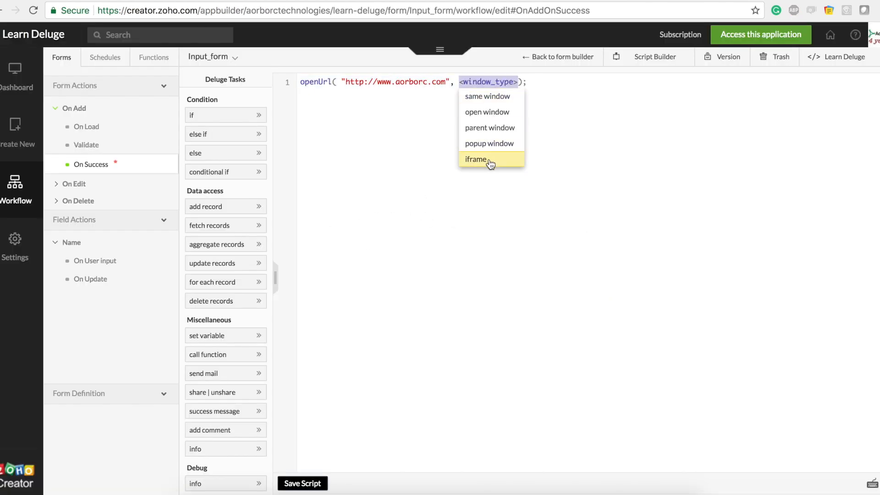
click(476, 159)
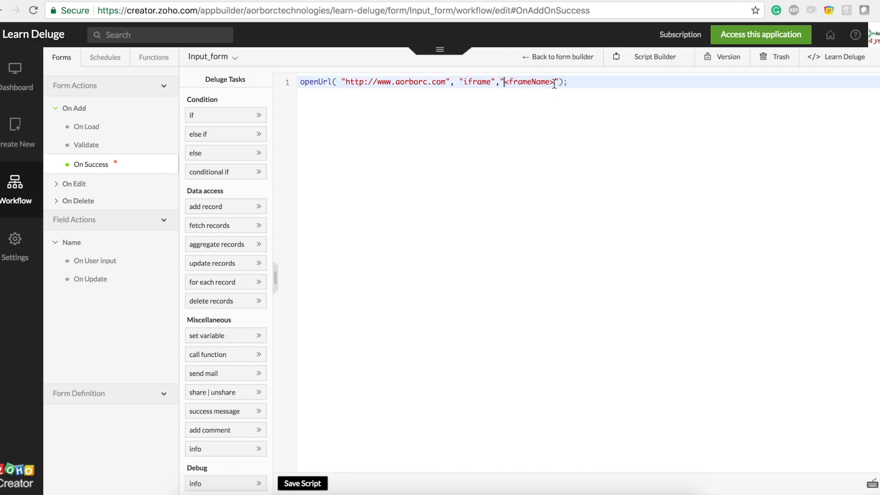
double_click(528, 82)
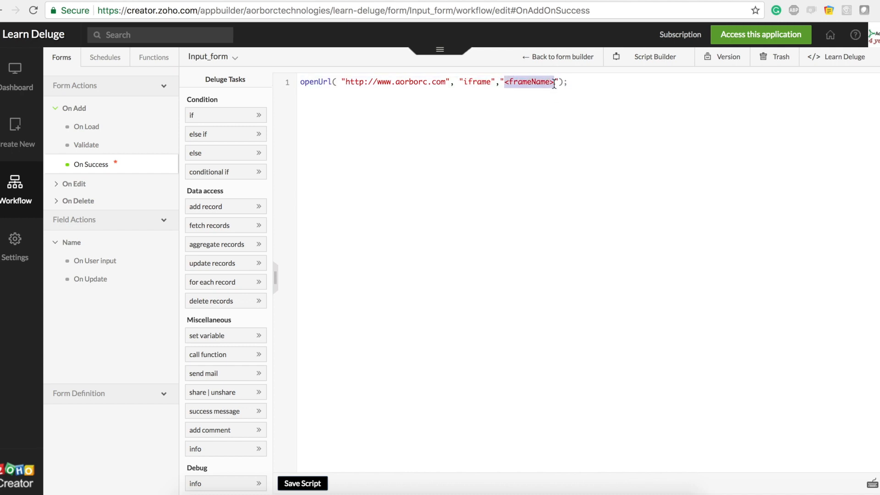
text(output)
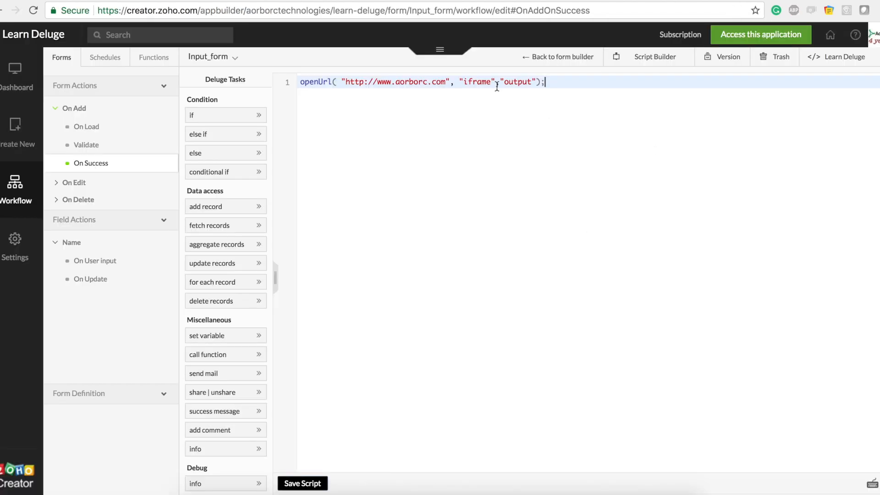
double_click(516, 81)
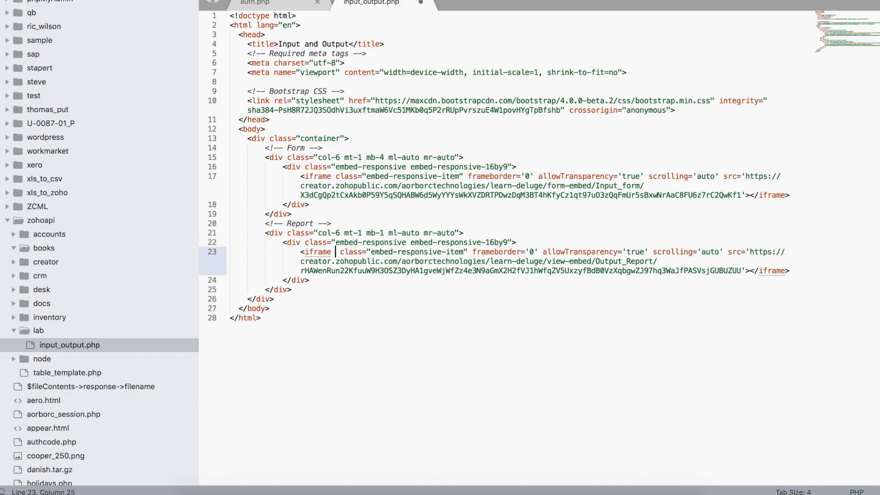
Add name="output" to the report iframe tag in input_output.php
text(name="output)
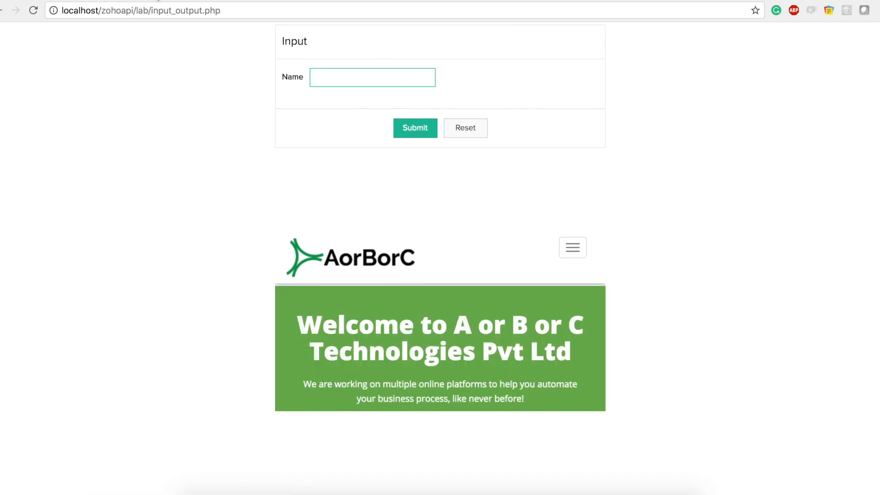
mouse_move(396, 279)
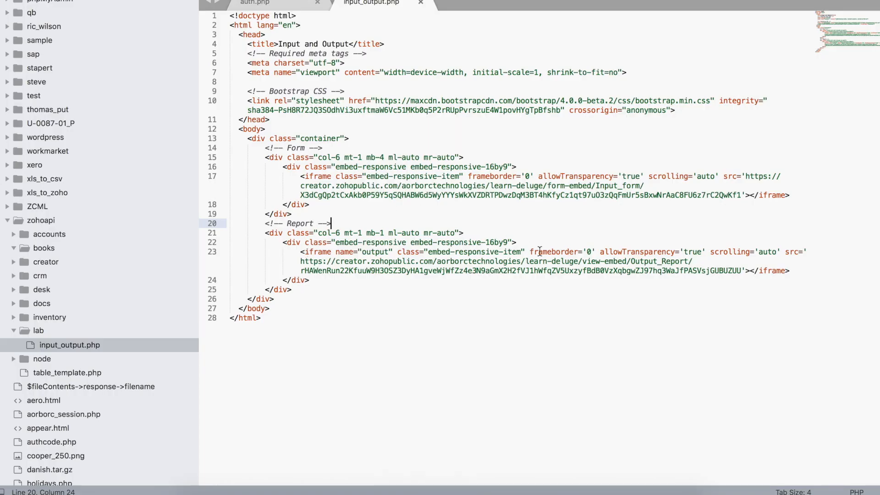
drag(301, 261, 740, 271)
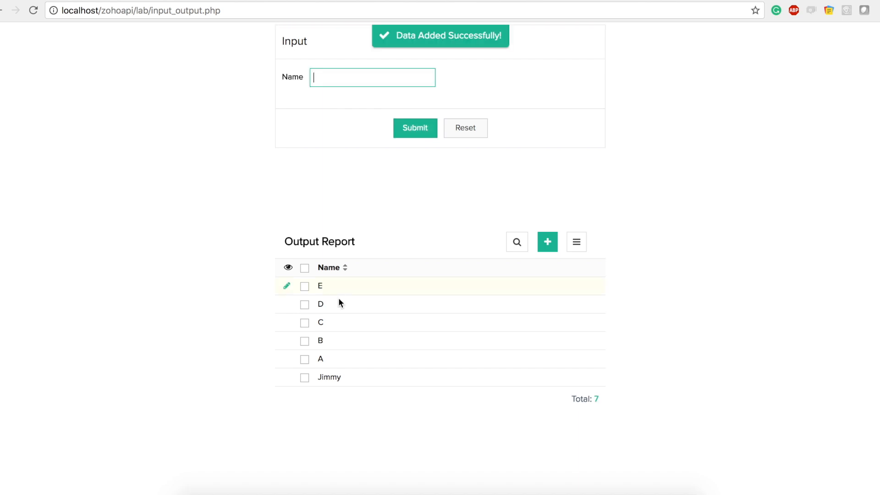
Submit asdasd and watch the Output Report iframe reload to nine records
click(372, 77)
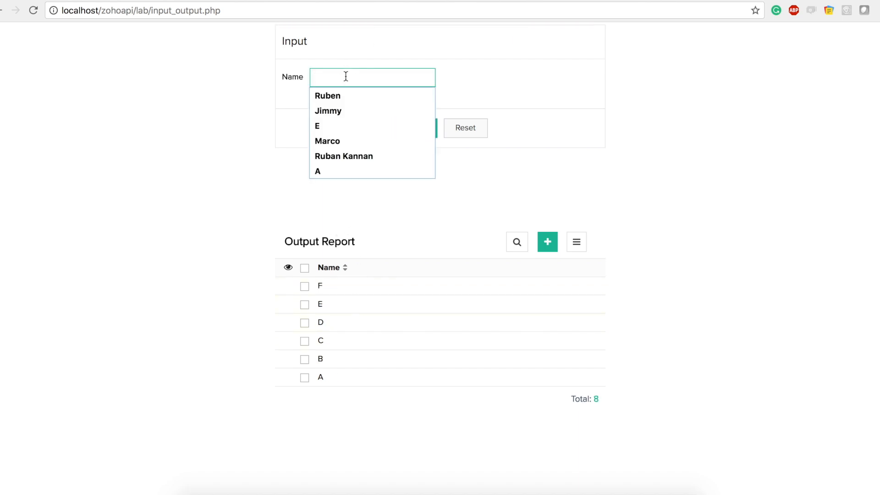
text(asdasd)
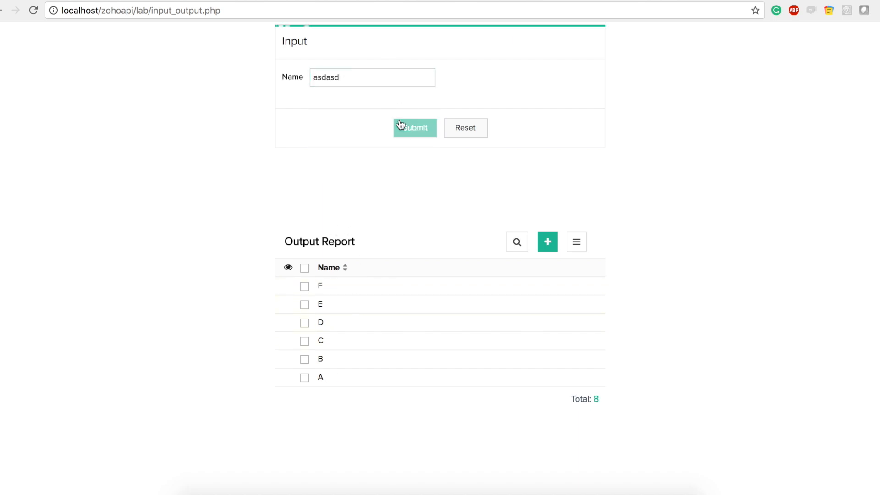
click(415, 128)
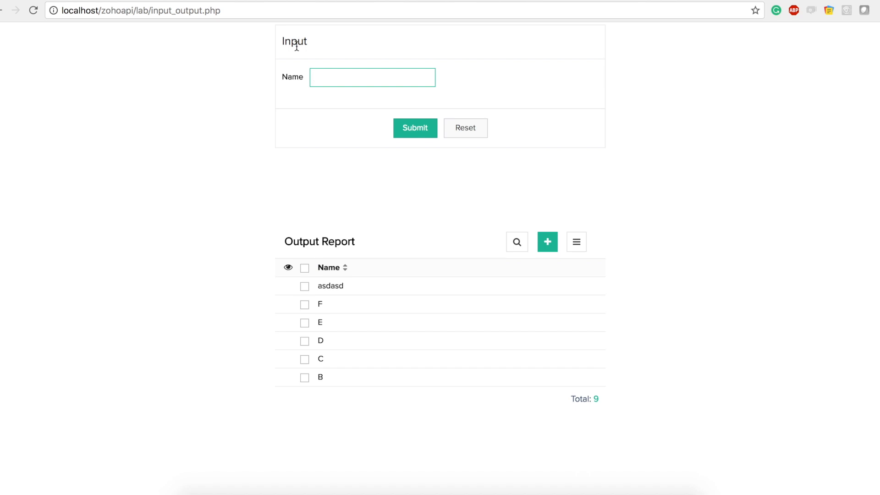
mouse_move(330, 242)
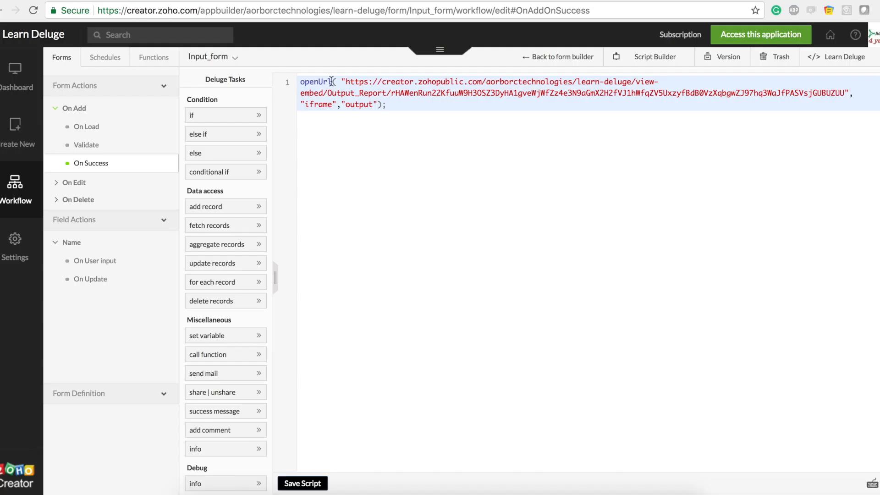
mouse_move(504, 396)
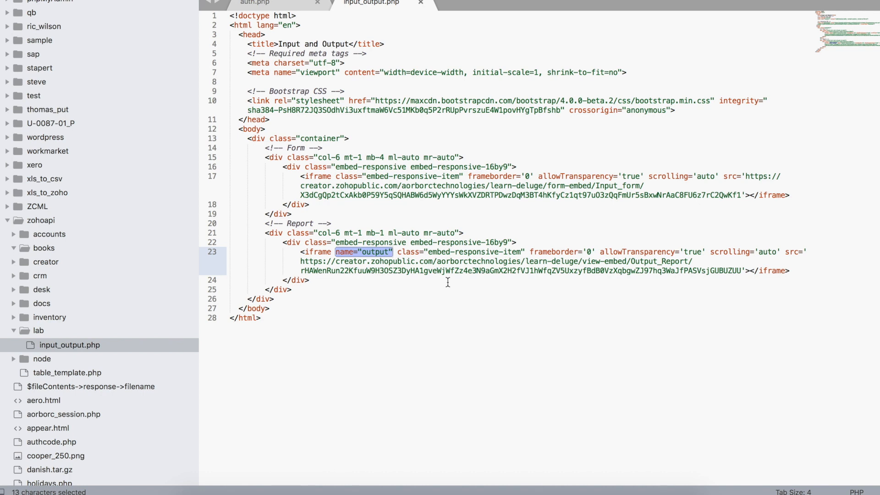
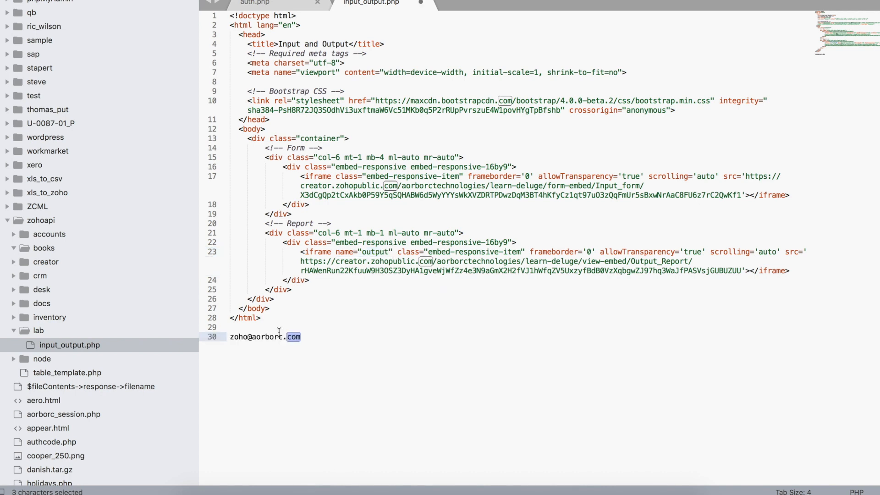